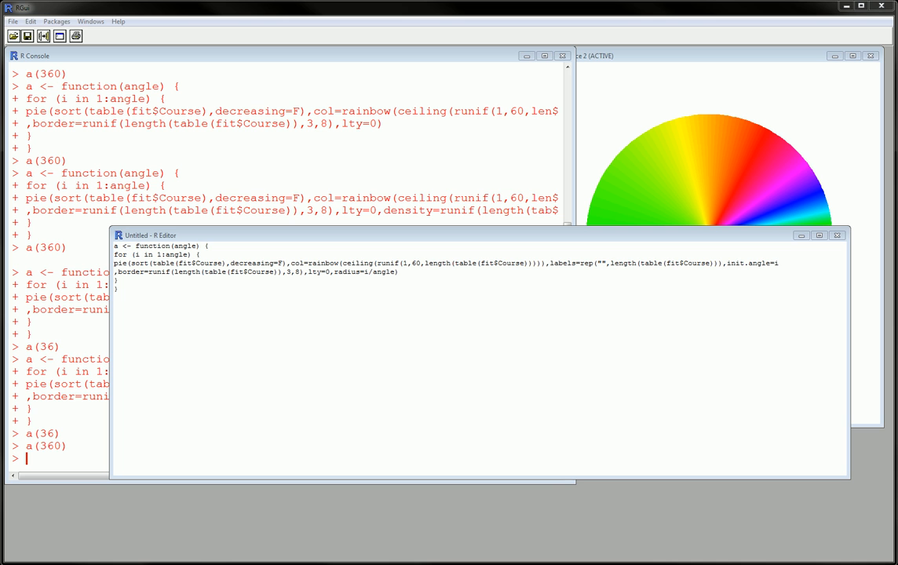
{"action": "mouse_move", "coordinate": [657, 92]}
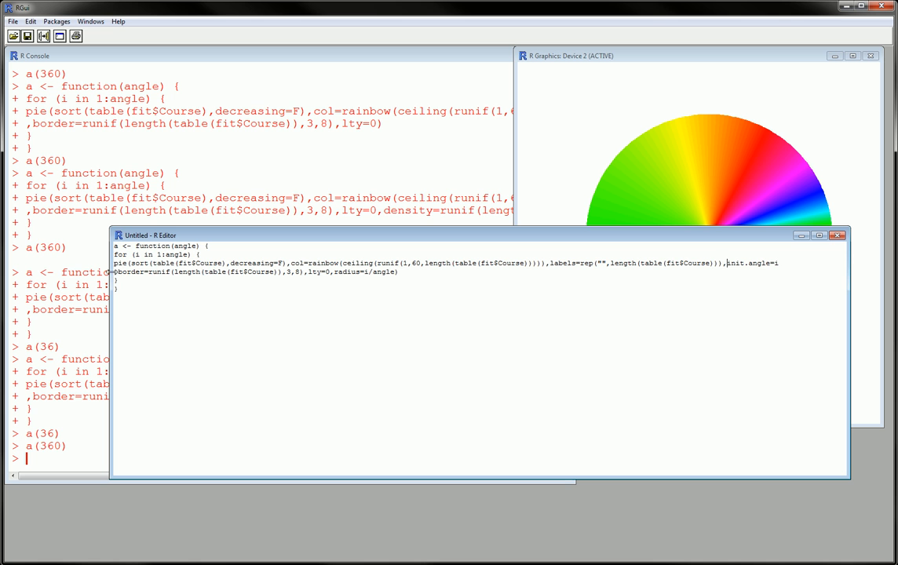
Highlight the lty=0 and radius=i/angle settings in the pie-chart function.
{"action": "left_click_drag", "start_coordinate": [115, 272], "coordinate": [275, 272]}
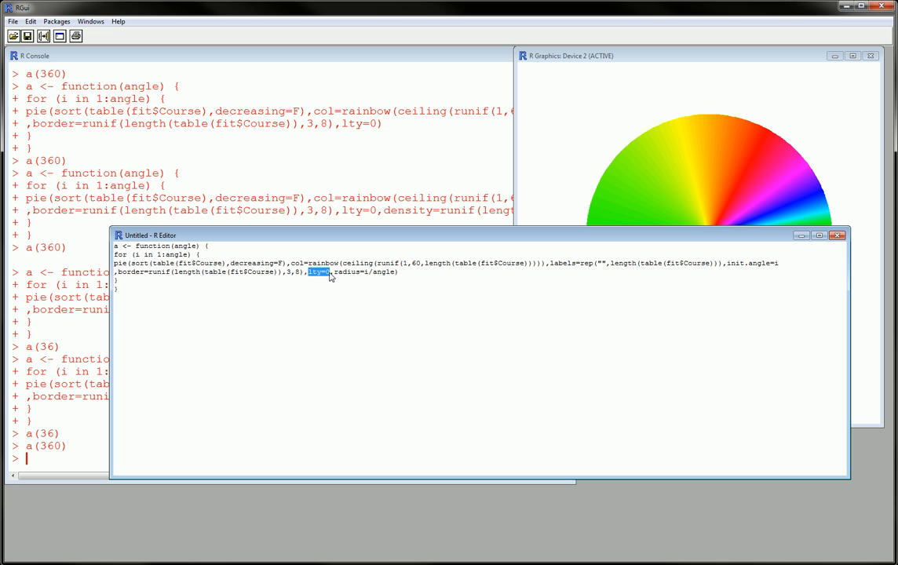
{"action": "mouse_move", "coordinate": [618, 201]}
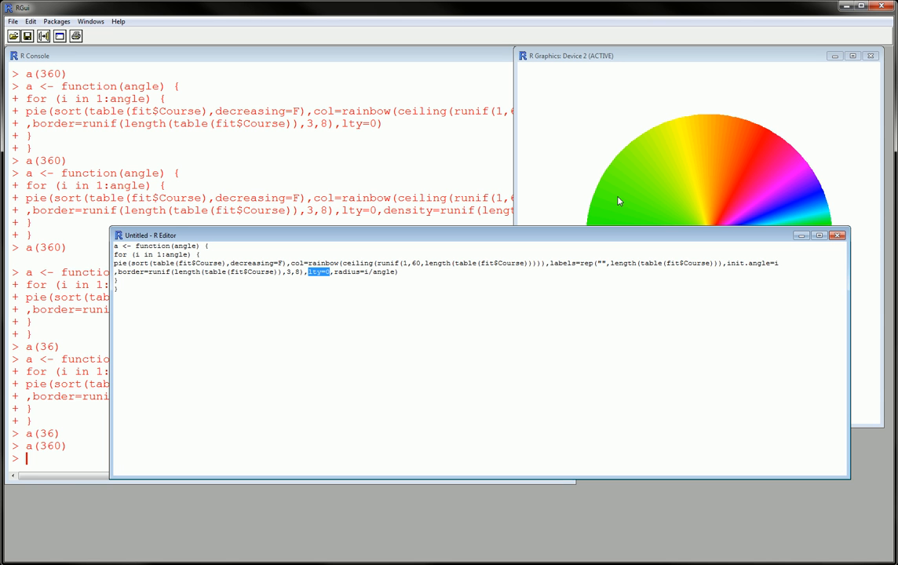
{"action": "mouse_move", "coordinate": [348, 282]}
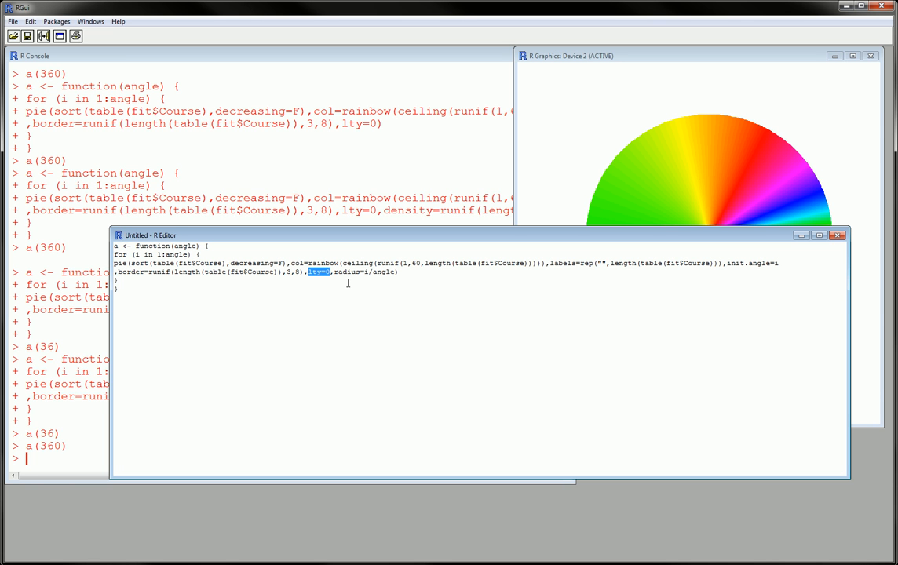
{"action": "left_click_drag", "start_coordinate": [306, 273], "coordinate": [396, 273]}
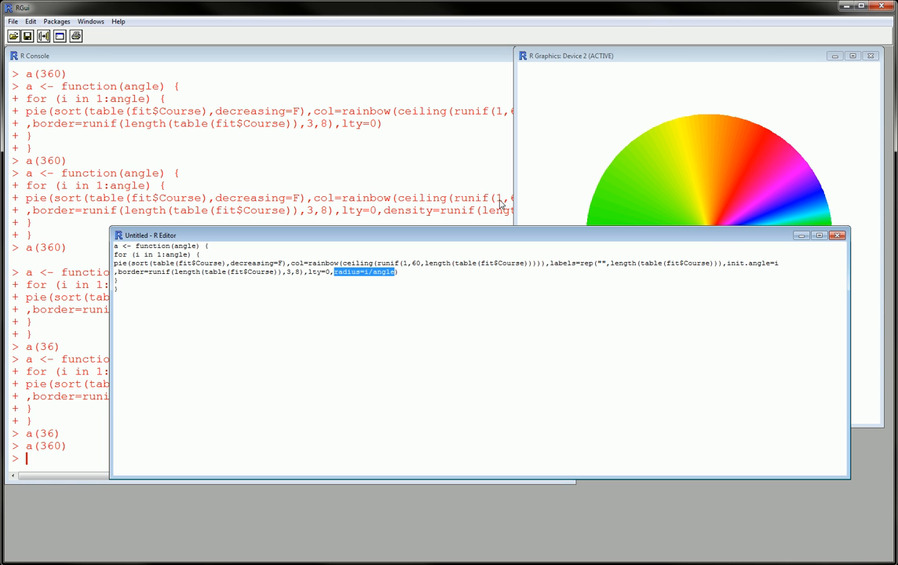
{"action": "mouse_move", "coordinate": [681, 137]}
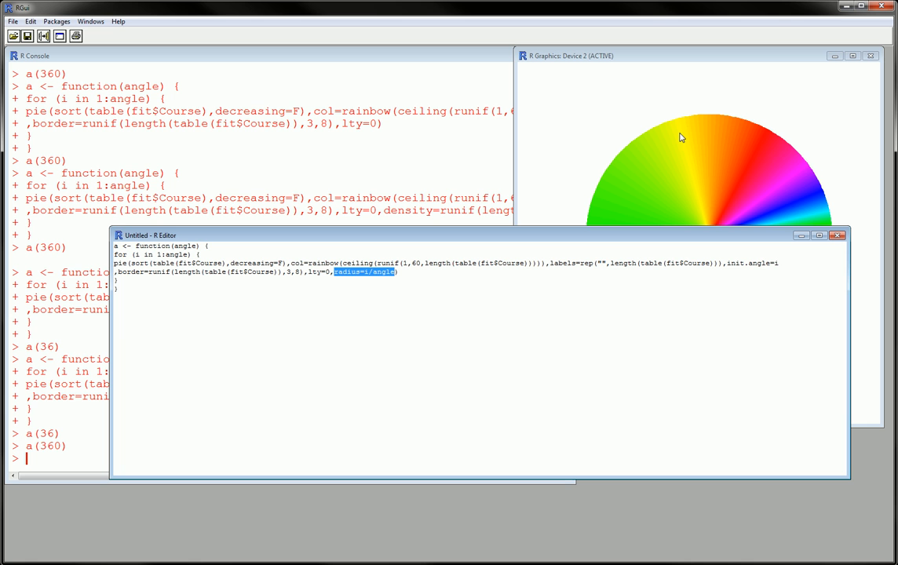
{"action": "mouse_move", "coordinate": [176, 249]}
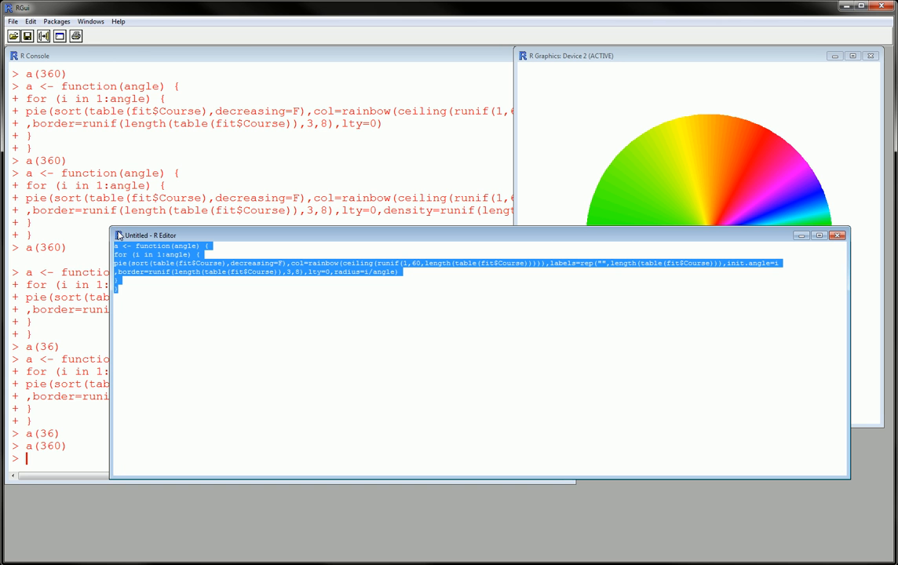
{"action": "mouse_move", "coordinate": [44, 37]}
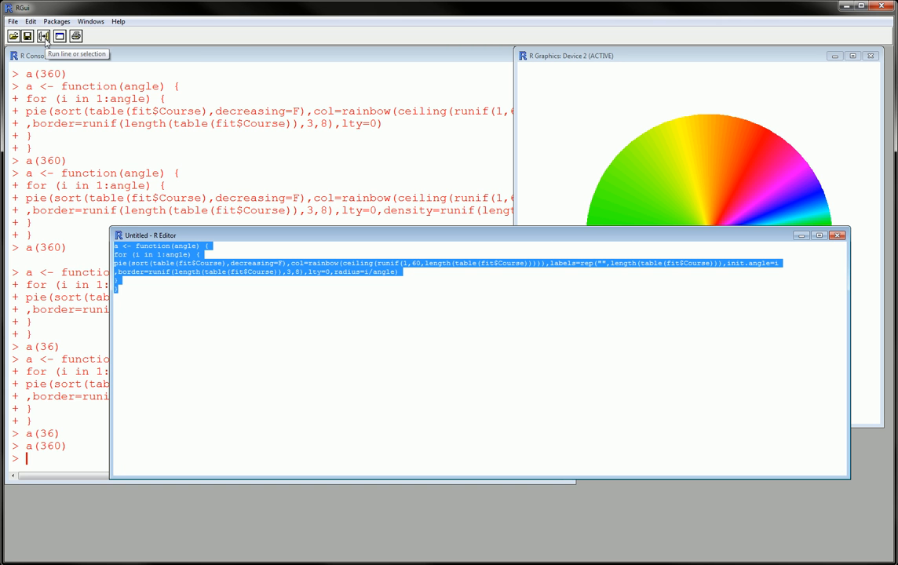
Run the selected function code in the console and type the loop call at the prompt.
{"action": "left_click", "coordinate": [44, 36]}
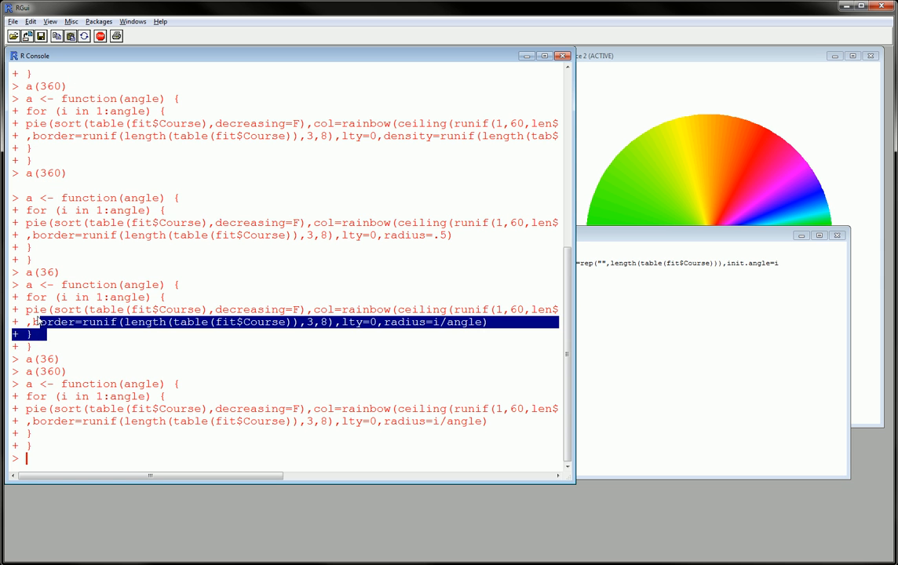
{"action": "type", "text": "for (i in 1:angle) {"}
{"action": "type", "text": "a(360)"}
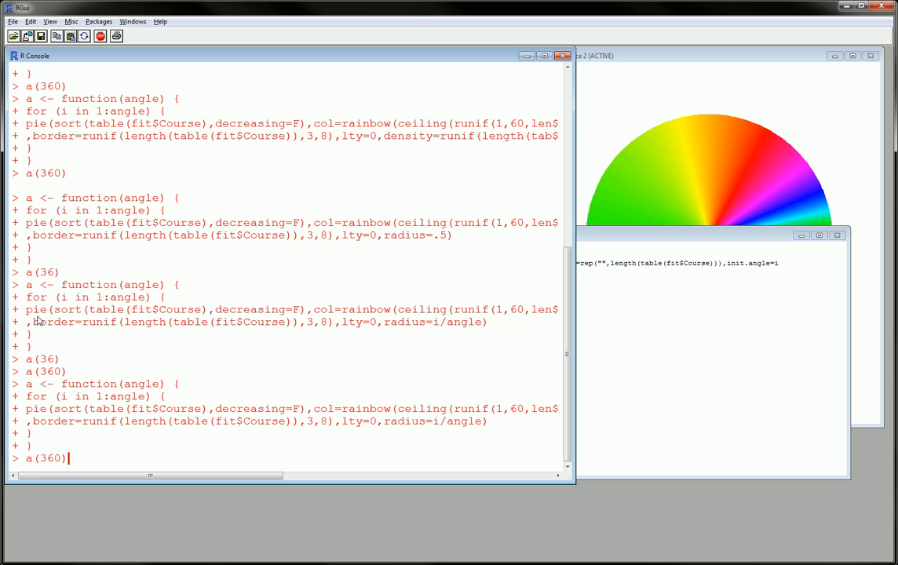
{"action": "mouse_move", "coordinate": [36, 467]}
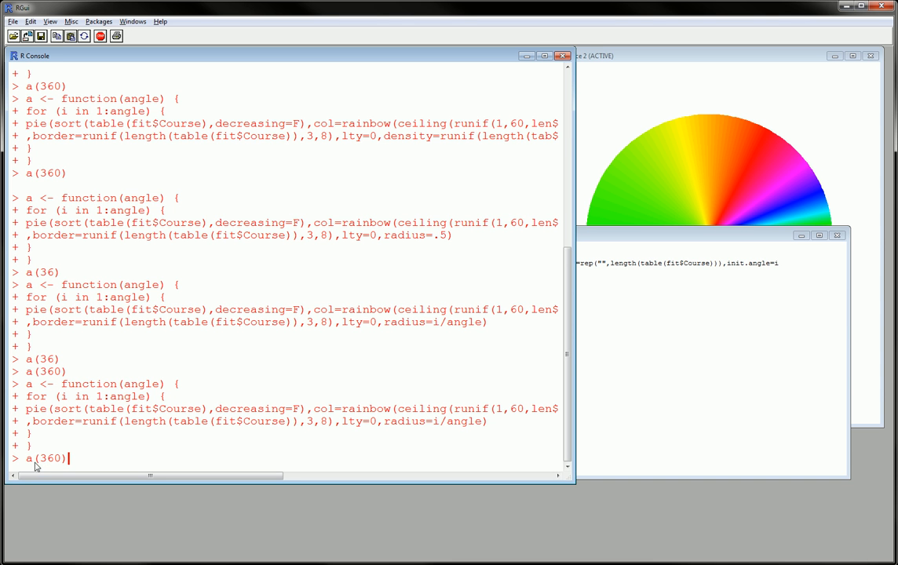
{"action": "mouse_move", "coordinate": [472, 256]}
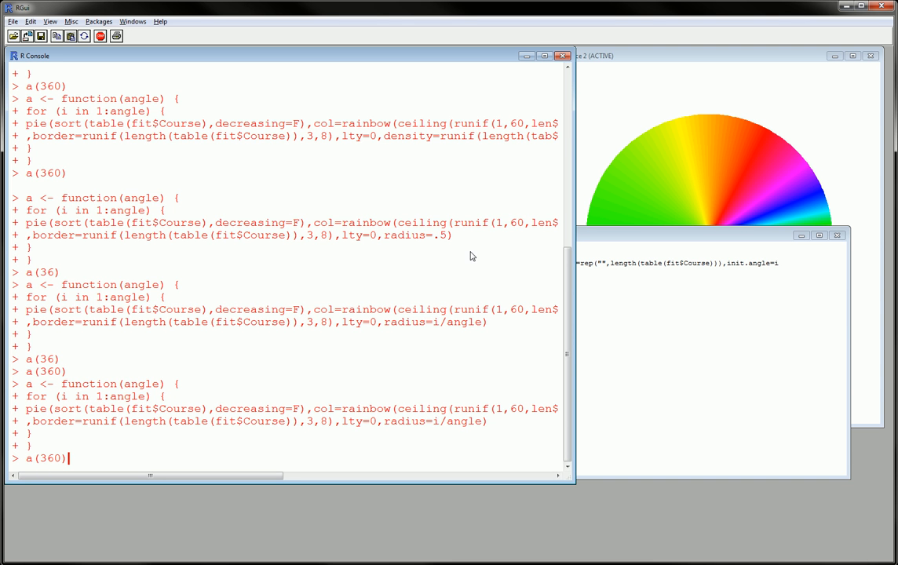
Maximize the R Graphics: Device 2 window to show the rainbow pie full size.
{"action": "left_click", "coordinate": [835, 56]}
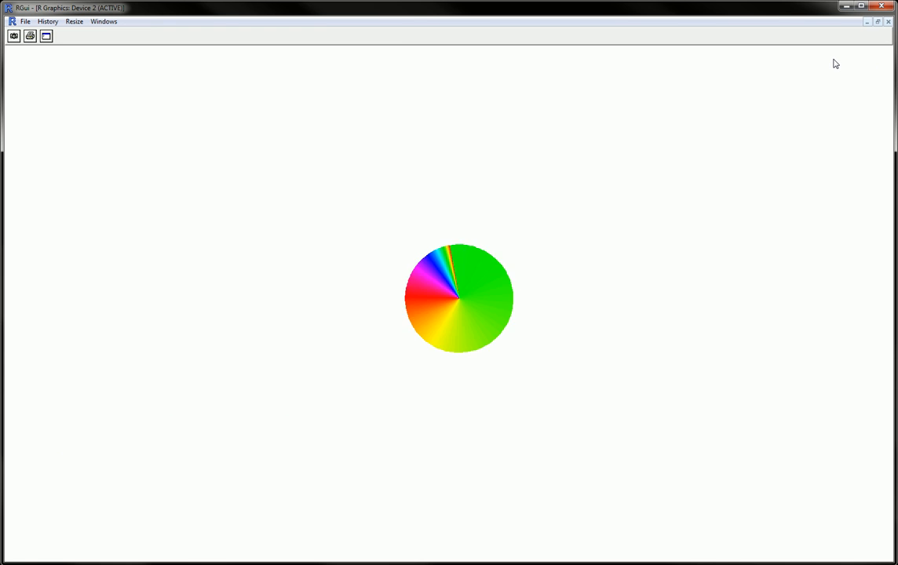